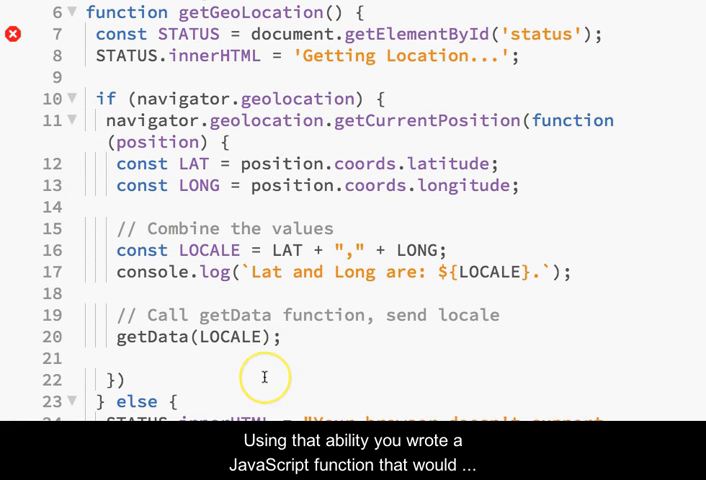
mouse_move(564, 164)
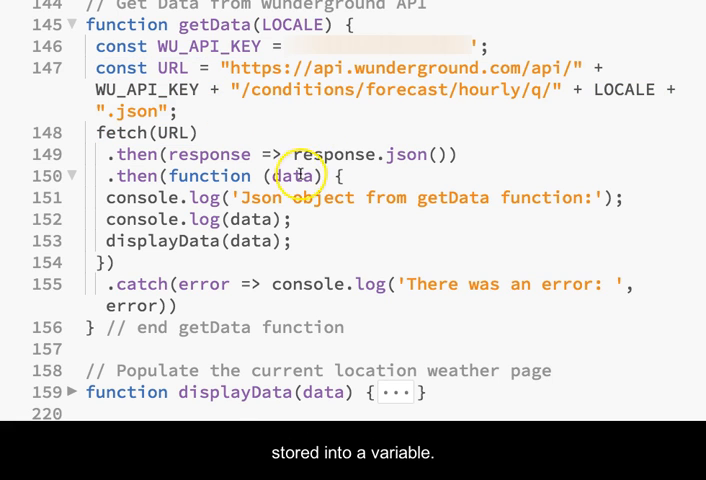
Note the data value passed into displayData, then allow the Weather Site to use my location
double_click(292, 176)
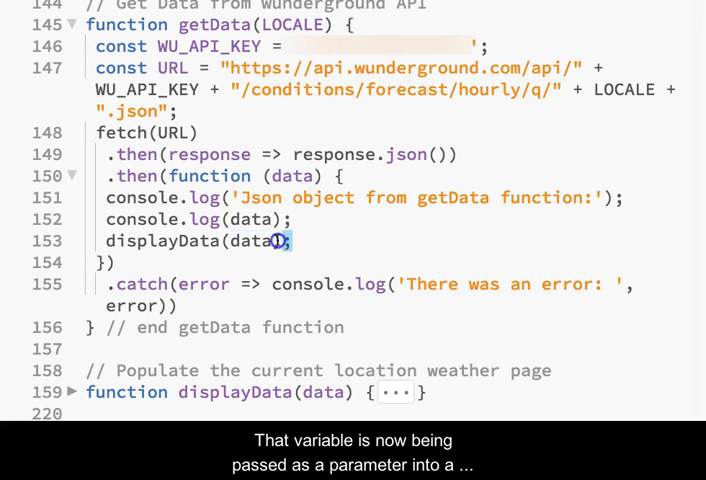
double_click(180, 240)
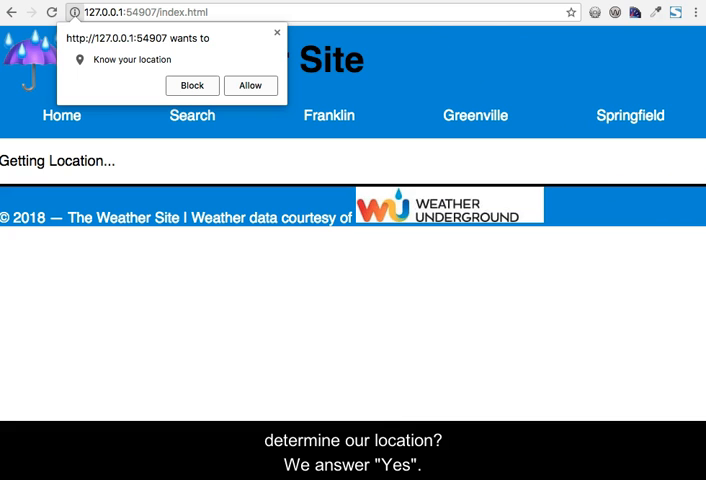
click(248, 84)
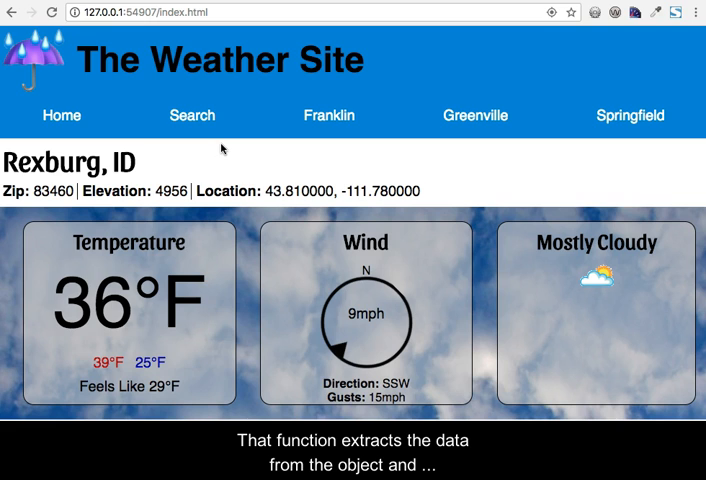
mouse_move(384, 144)
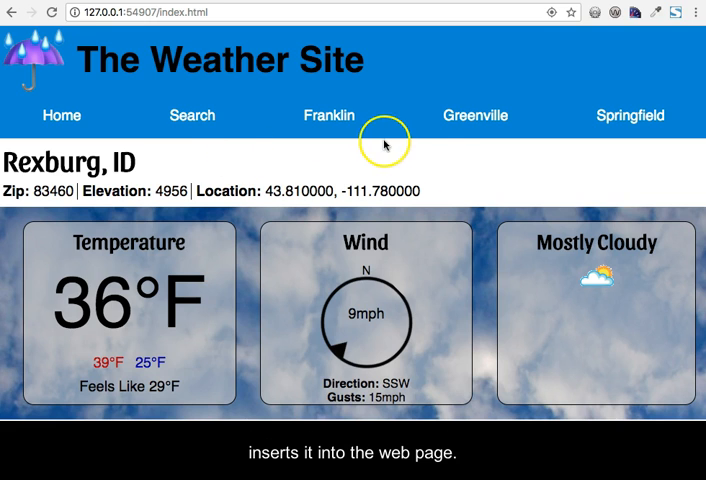
mouse_move(476, 180)
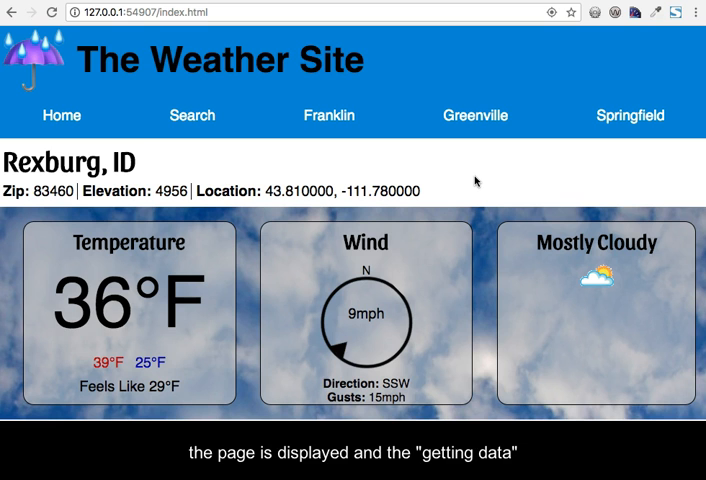
Scroll down to the hourly forecast for Rexburg, 36°F at 2 PM to 33°F at 8 PM
scroll(down, 3)
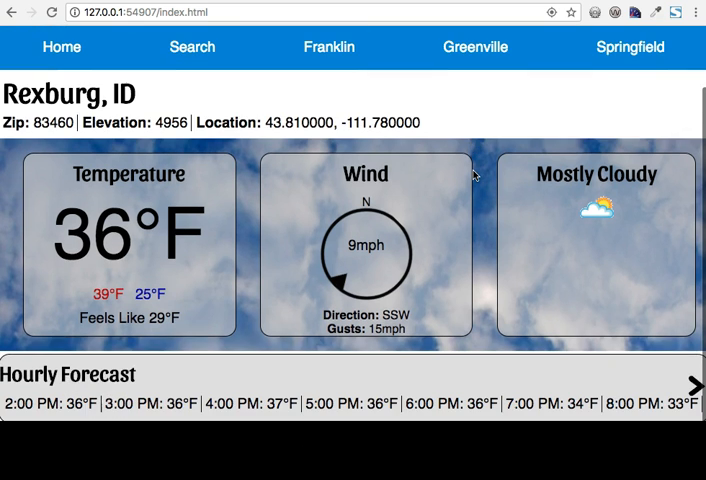